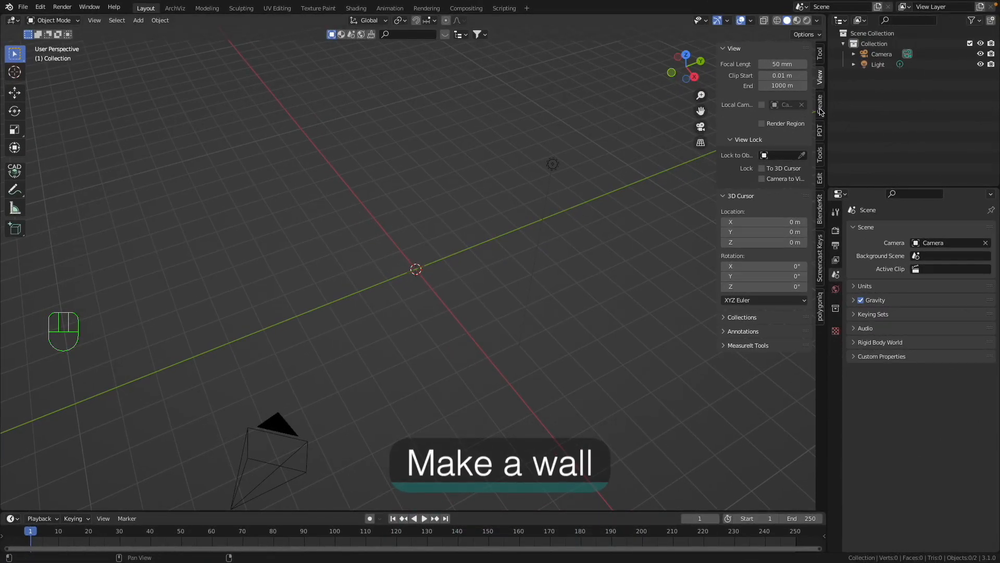
Show the Archipack wall presets from Wall under Add Objects in the Create tab
{"action": "left_click", "coordinate": [821, 105]}
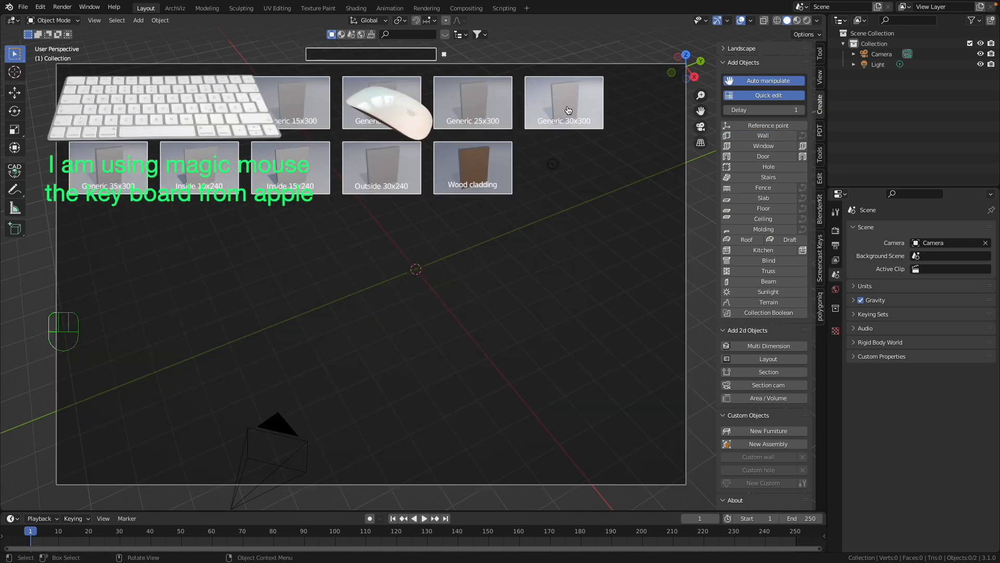
Draw a 3 m high Generic 30x300 wall with 6 m, 4.7 m and 6 m segments
{"action": "left_click", "coordinate": [563, 102]}
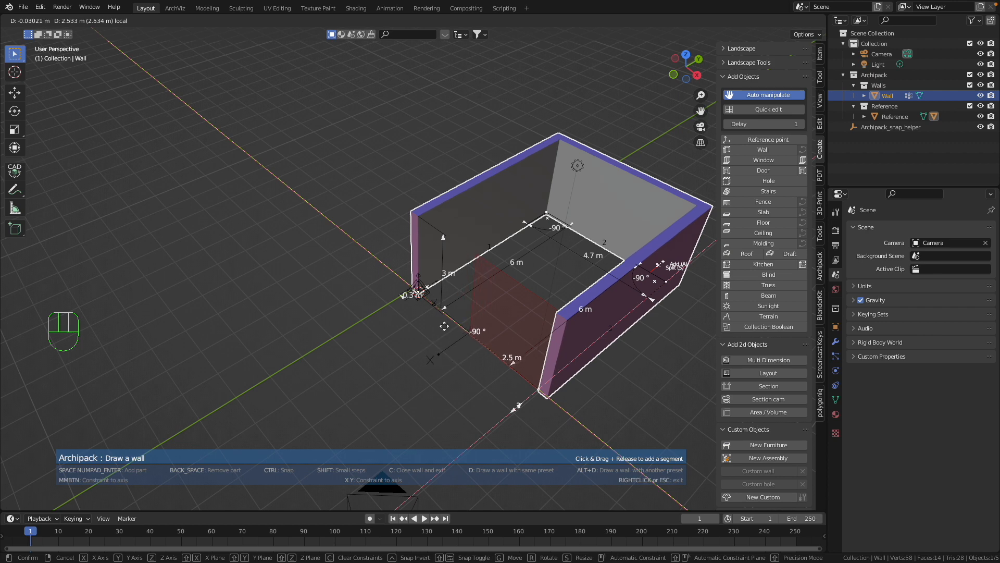
{"action": "key", "text": "Escape"}
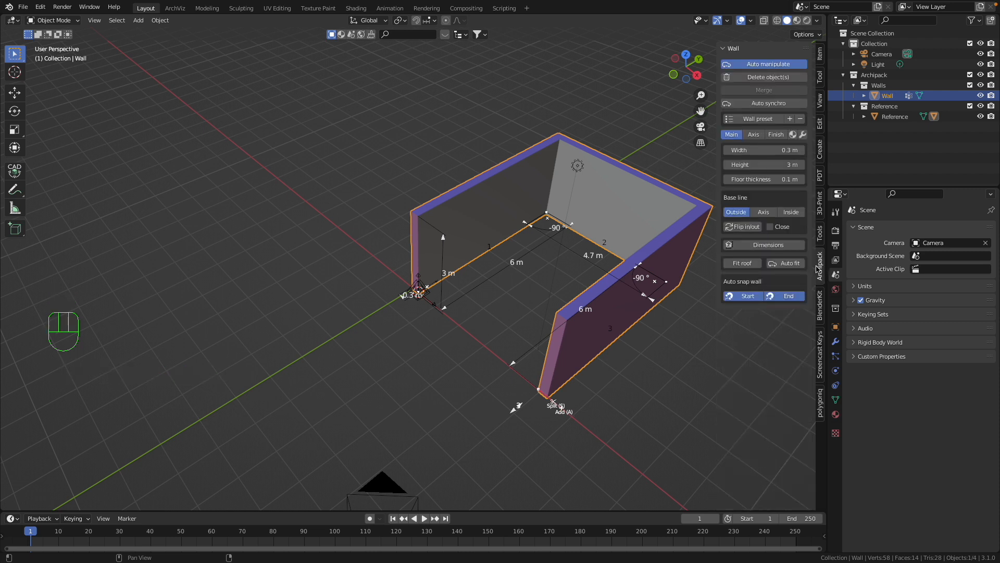
{"action": "left_click", "coordinate": [770, 227]}
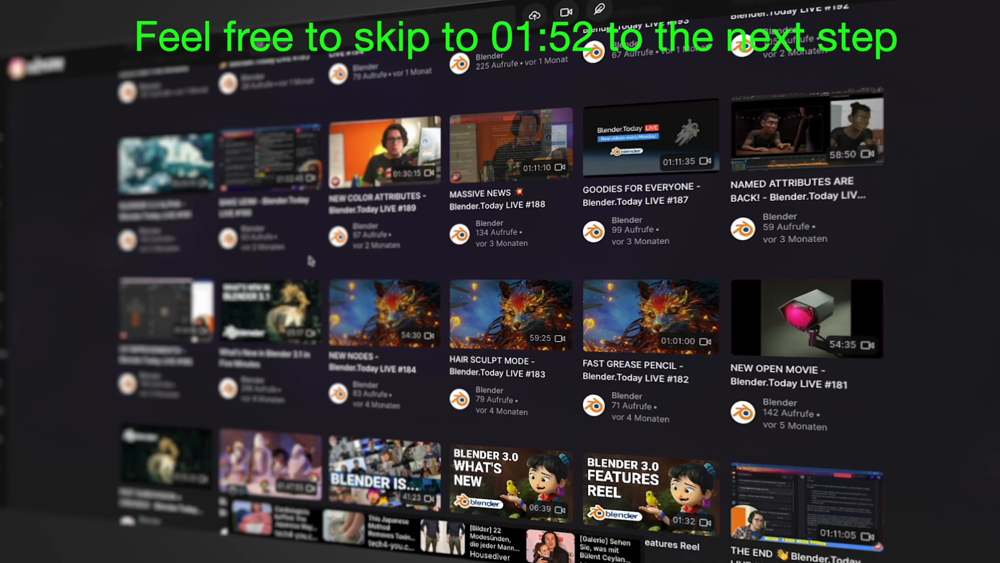
Scroll through Odysee and search 'Arch' on the Blender channel
{"action": "scroll", "scroll_direction": "down", "scroll_amount": 3}
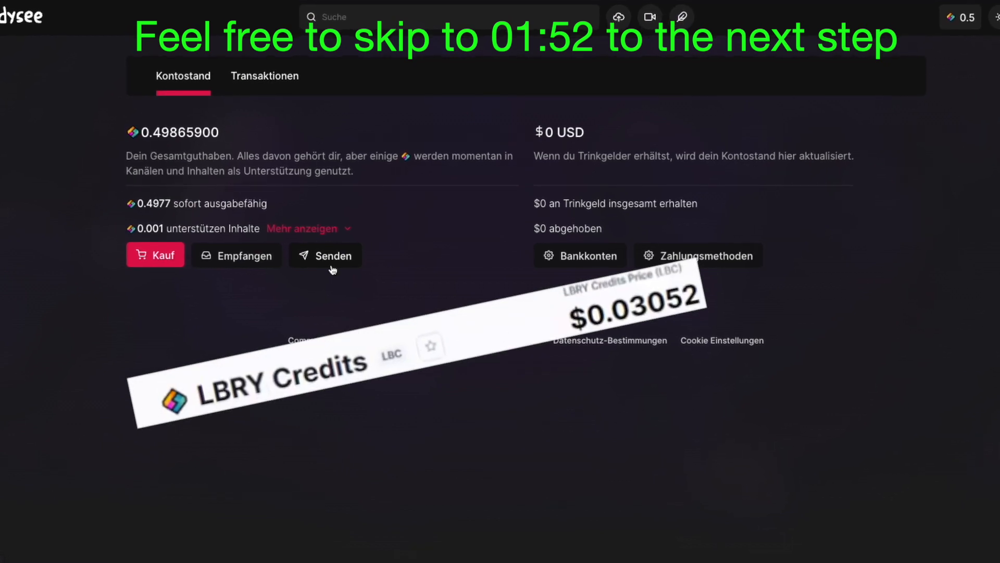
{"action": "scroll", "scroll_direction": "down", "scroll_amount": 3}
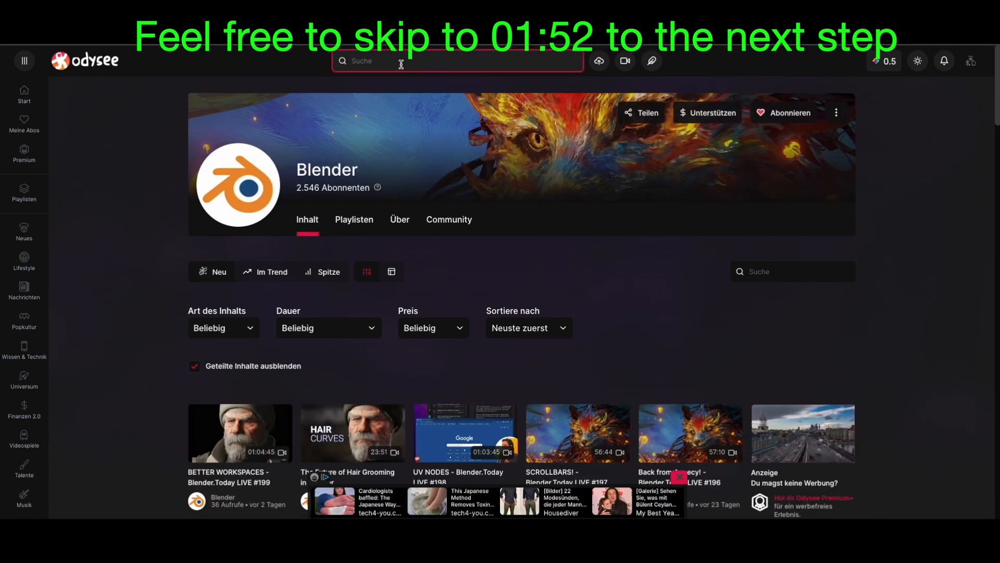
{"action": "type", "text": "Arch"}
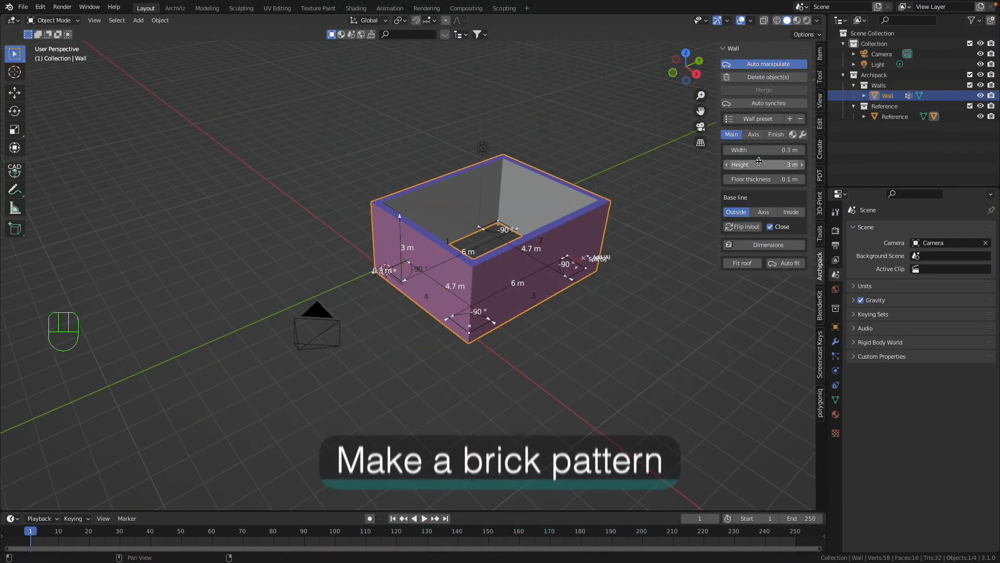
Add a Regular Tile finishing layer to the wall and assign it to its faces
{"action": "left_click", "coordinate": [776, 133]}
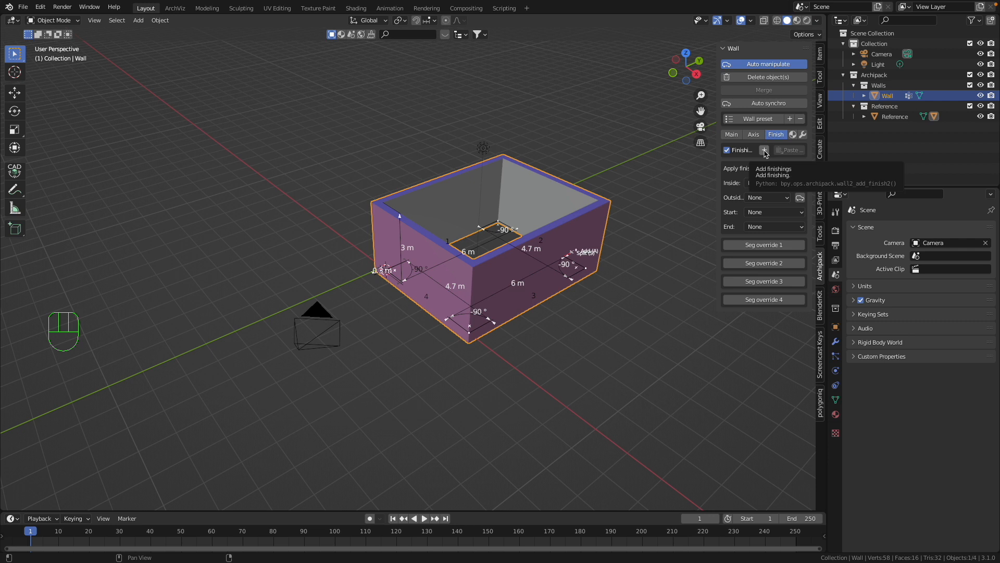
{"action": "left_click", "coordinate": [763, 150]}
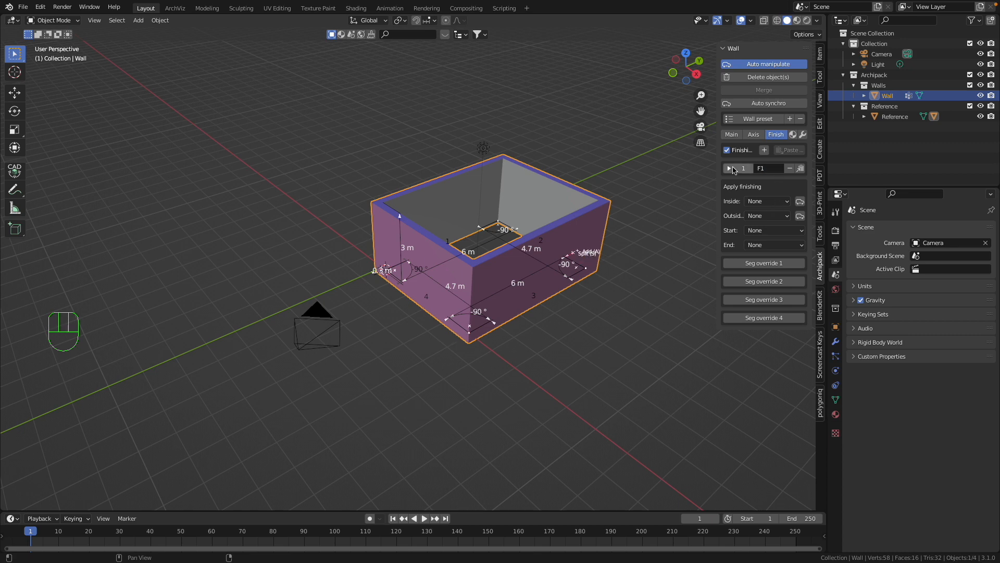
{"action": "left_click", "coordinate": [728, 168]}
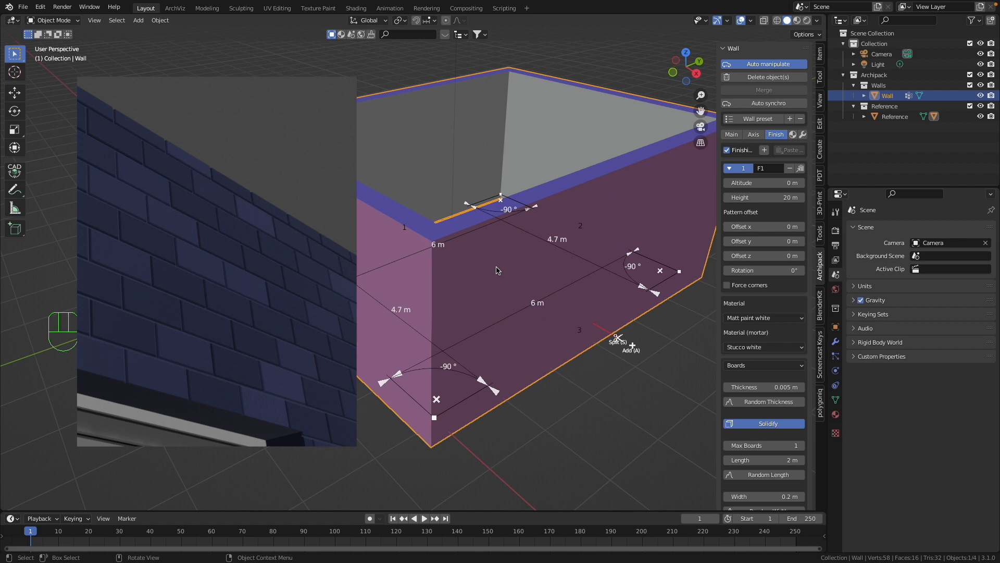
{"action": "left_click", "coordinate": [762, 364]}
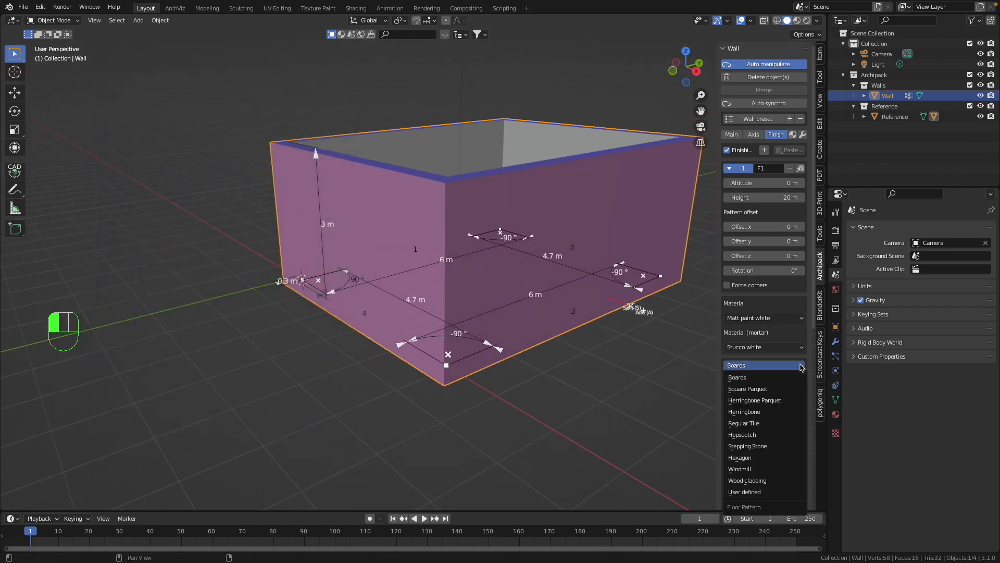
{"action": "mouse_move", "coordinate": [766, 480]}
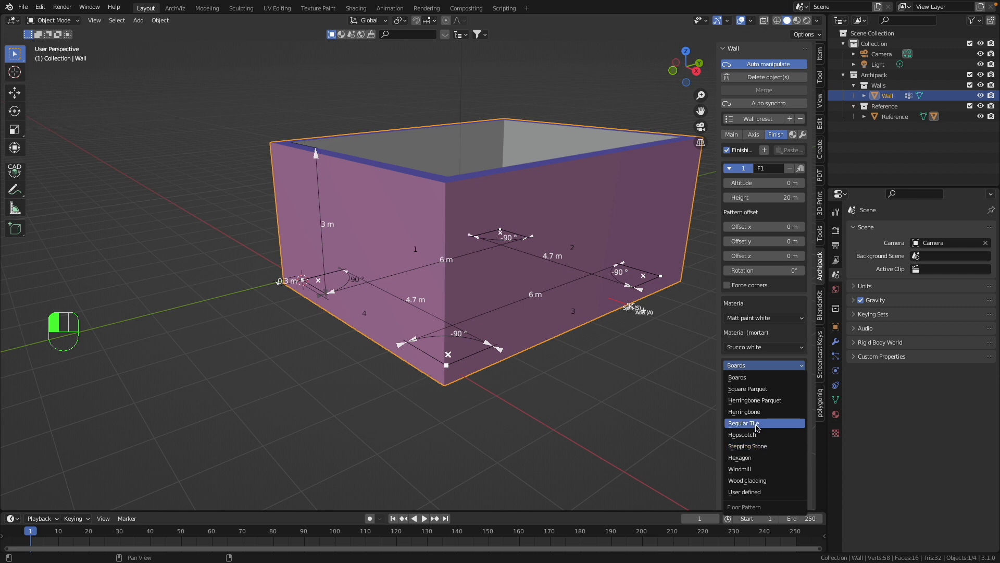
{"action": "left_click", "coordinate": [744, 423]}
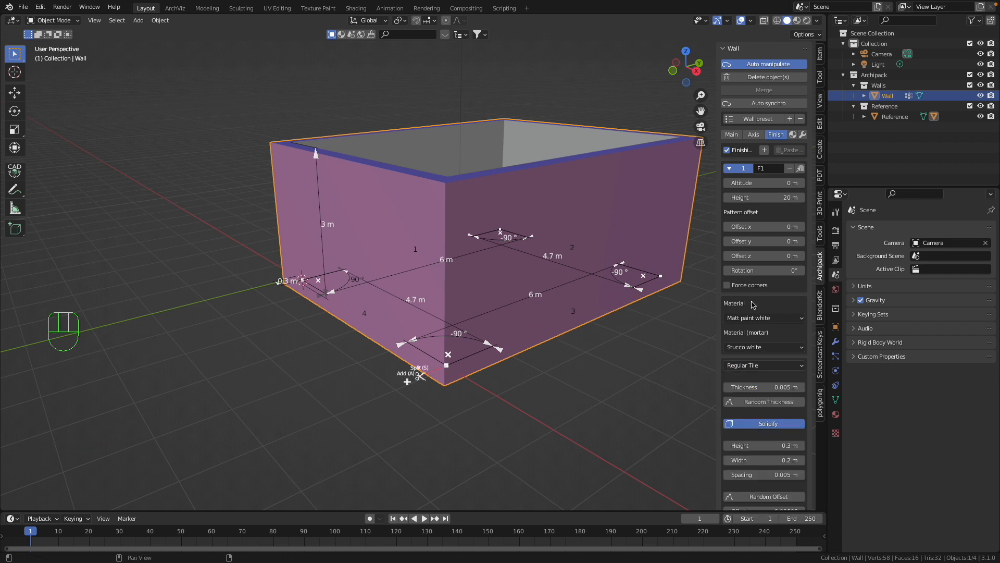
{"action": "scroll", "scroll_direction": "down", "scroll_amount": 3}
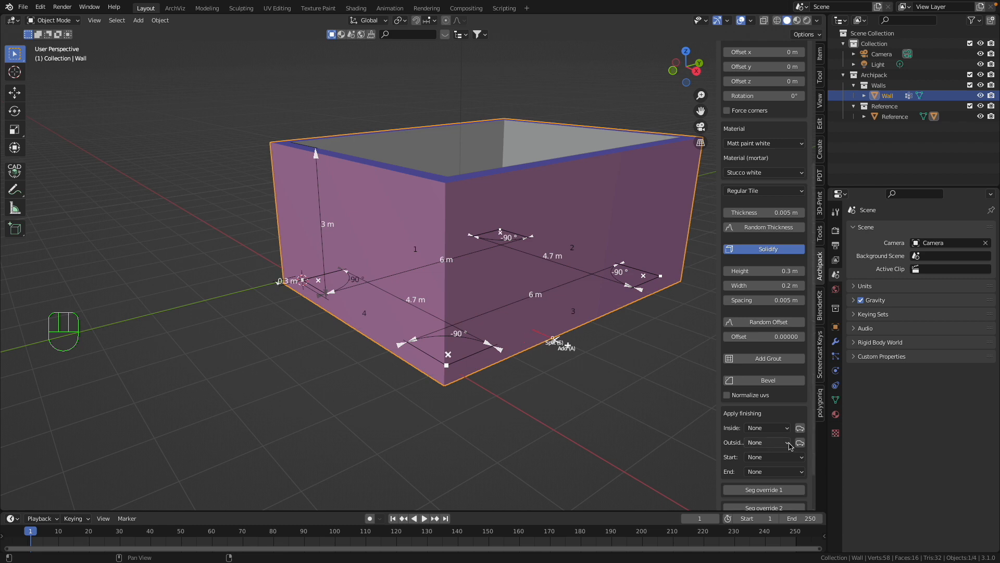
{"action": "left_click", "coordinate": [768, 443]}
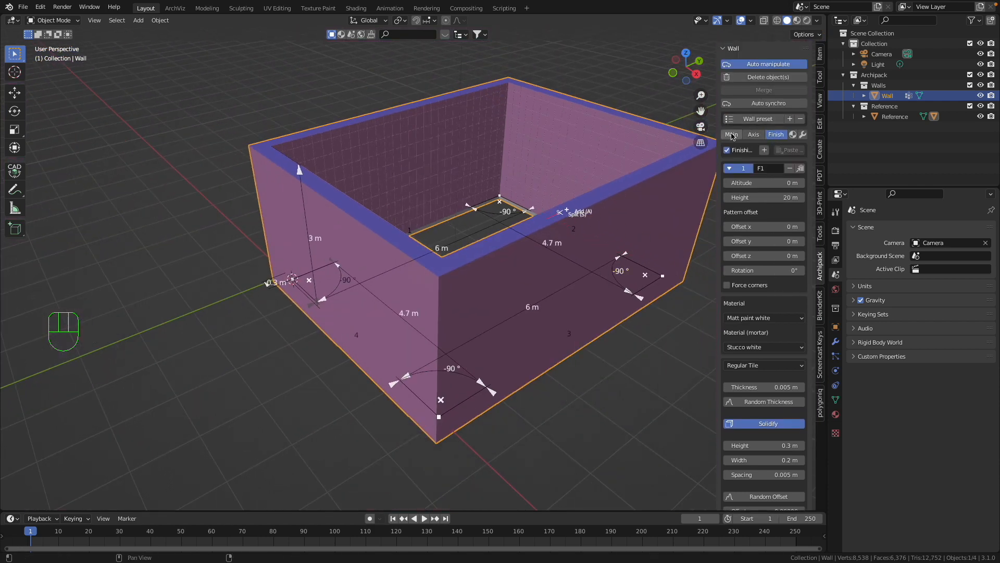
{"action": "left_click", "coordinate": [731, 134]}
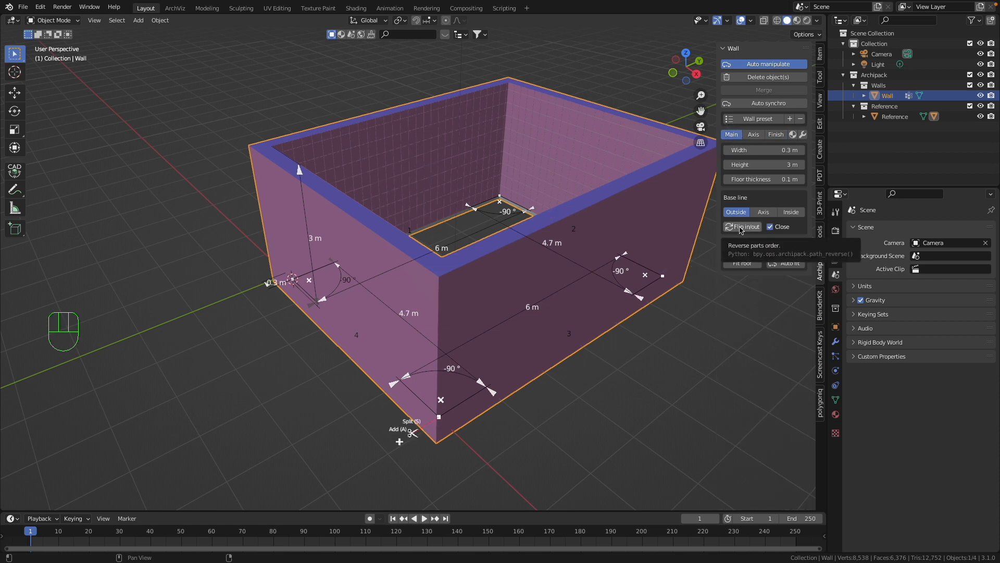
Flip the wall in/out so its base line follows the inside edge
{"action": "left_click", "coordinate": [742, 227]}
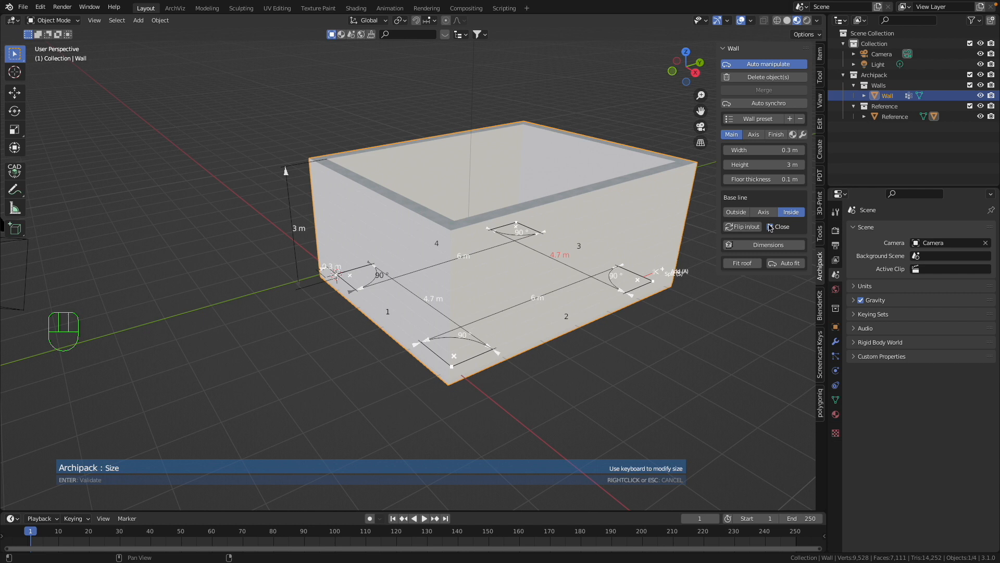
{"action": "left_click", "coordinate": [776, 134]}
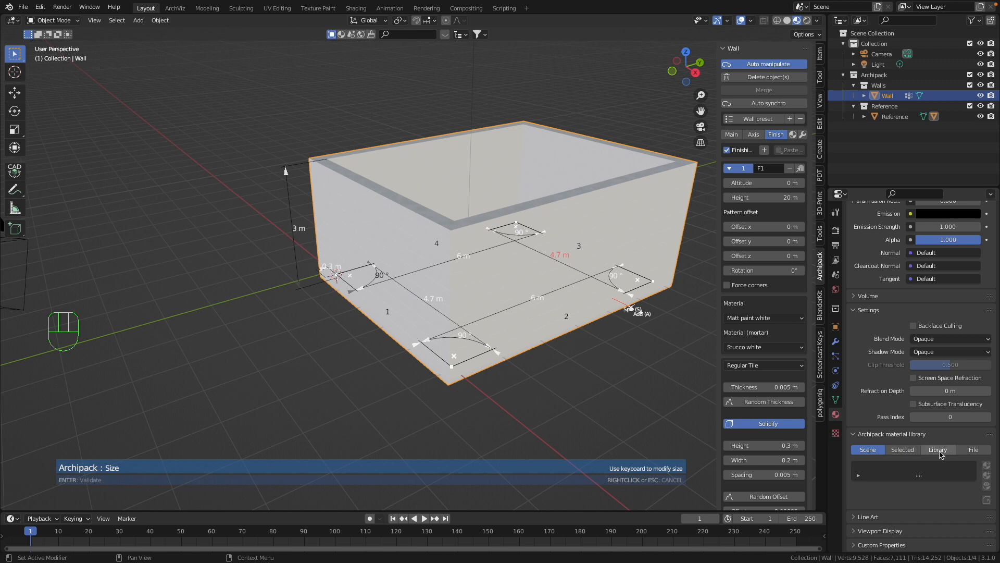
{"action": "mouse_move", "coordinate": [936, 449]}
{"action": "type", "text": "blu"}
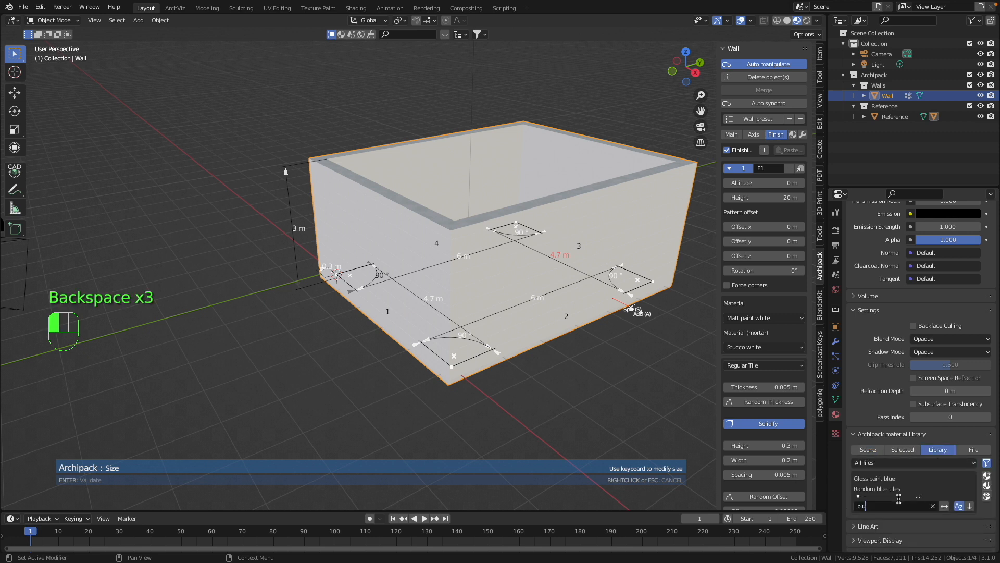
Change the tile finish material from matt white paint to Random blue tiles
{"action": "type", "text": "e"}
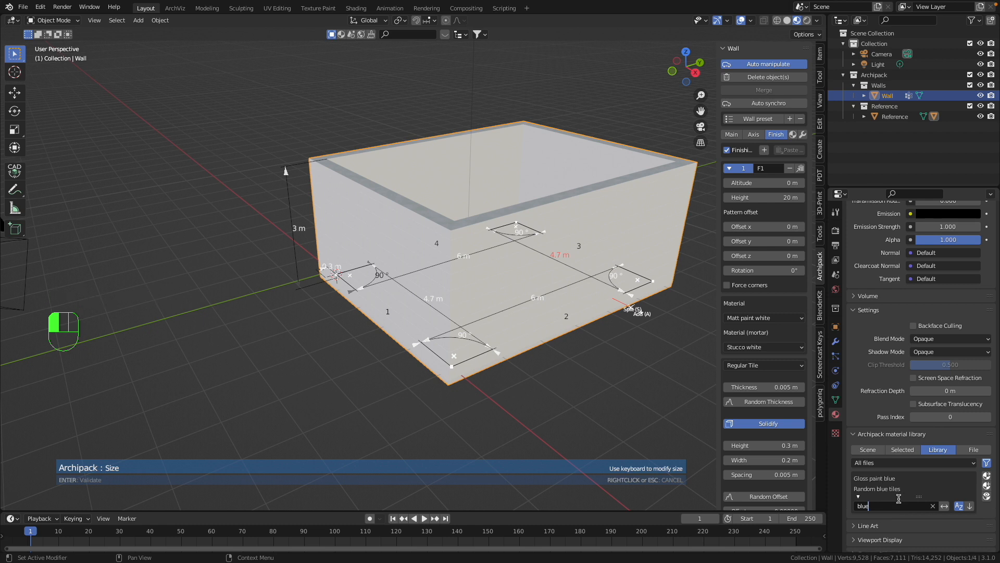
{"action": "left_click", "coordinate": [887, 489]}
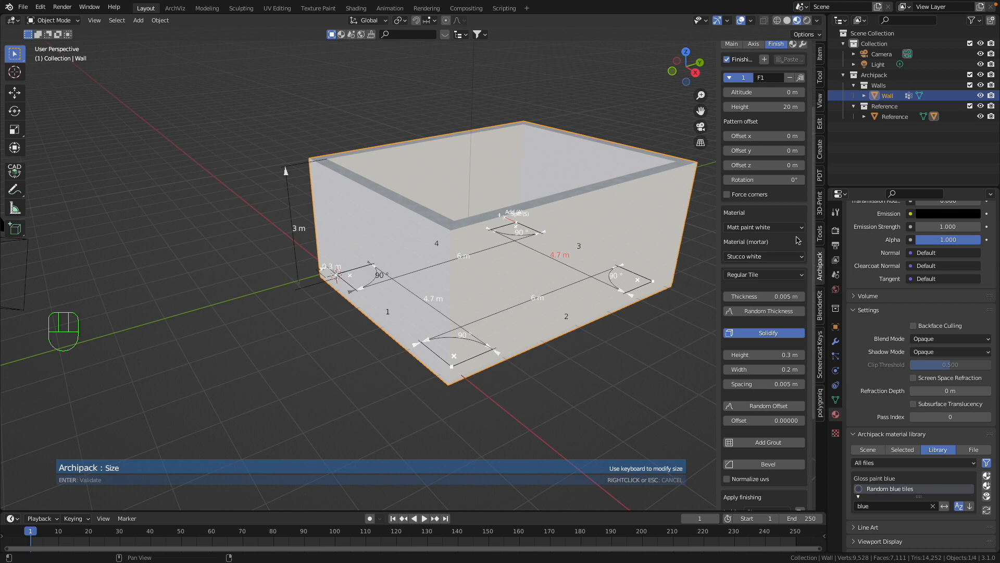
{"action": "left_click", "coordinate": [761, 227]}
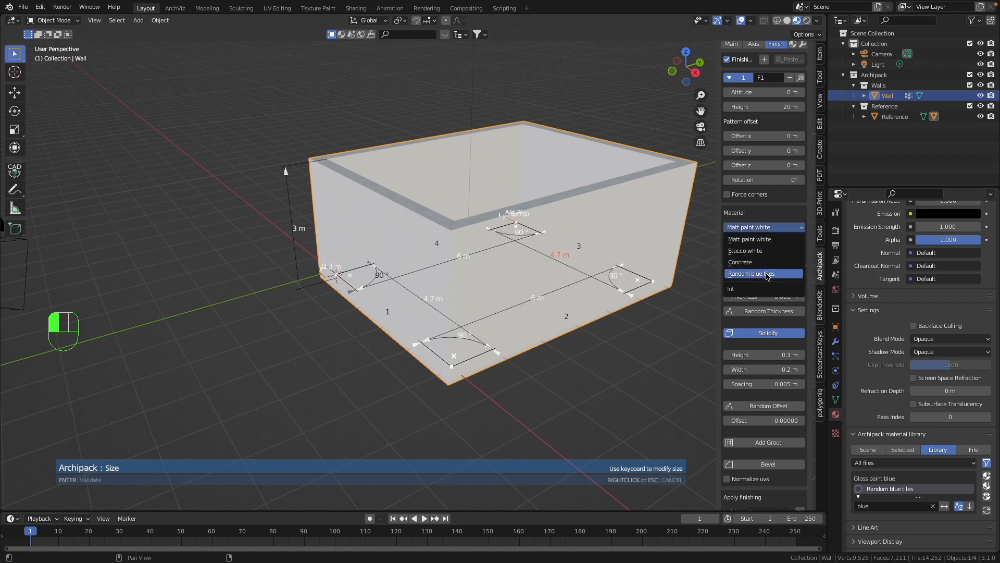
{"action": "left_click", "coordinate": [759, 273]}
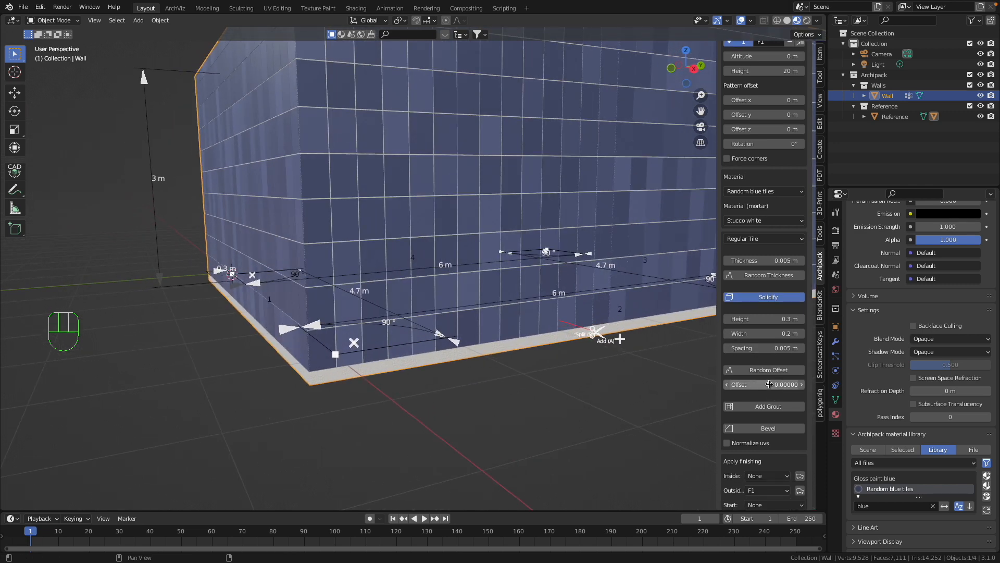
Give the blue tiles offset 50, grout, a 0.003 bevel and 0.09 m height
{"action": "left_click", "coordinate": [763, 384]}
{"action": "type", "text": "50.00000"}
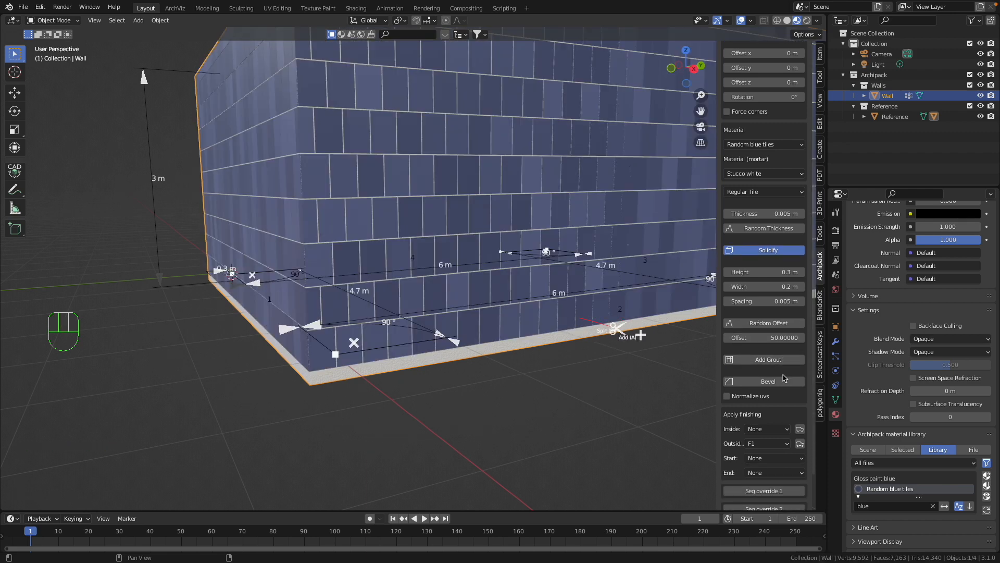
{"action": "left_click", "coordinate": [764, 359]}
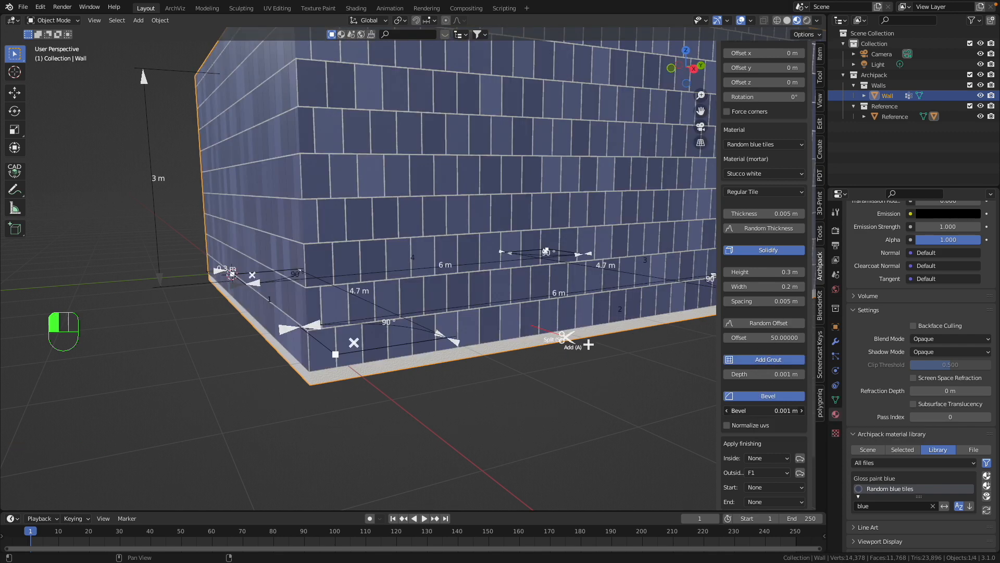
{"action": "left_click", "coordinate": [764, 410]}
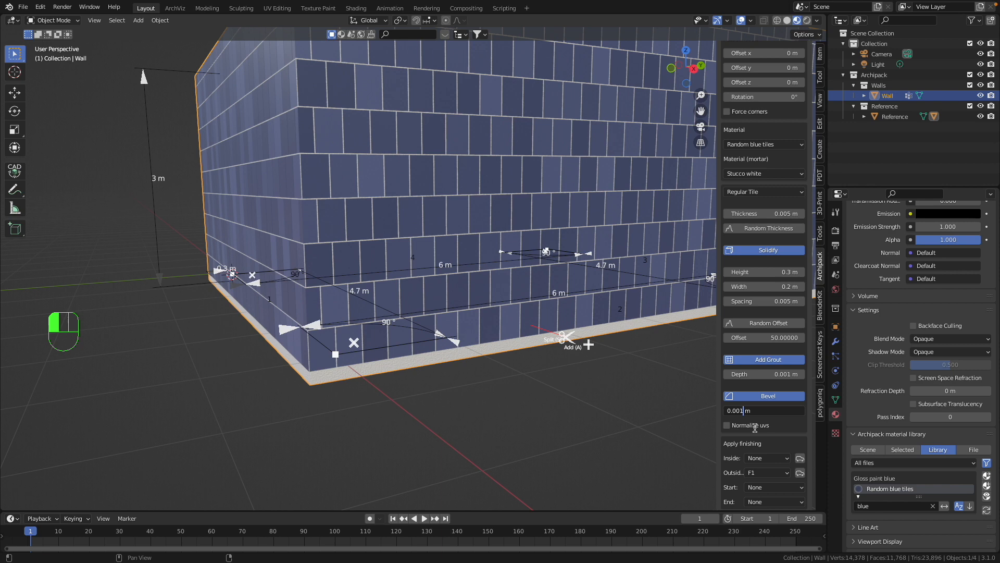
{"action": "type", "text": "0.003"}
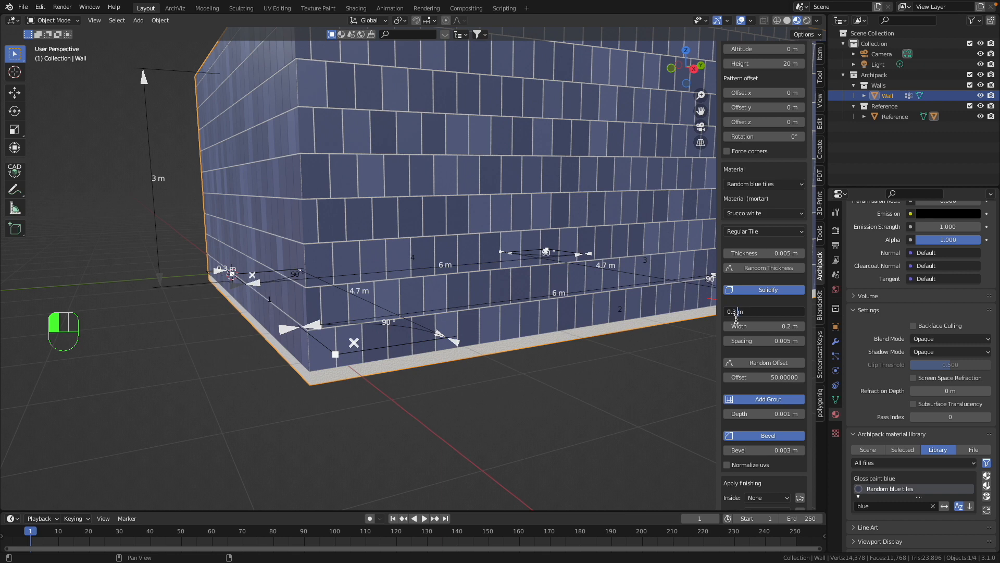
{"action": "key", "text": "backspace"}
{"action": "type", "text": "09"}
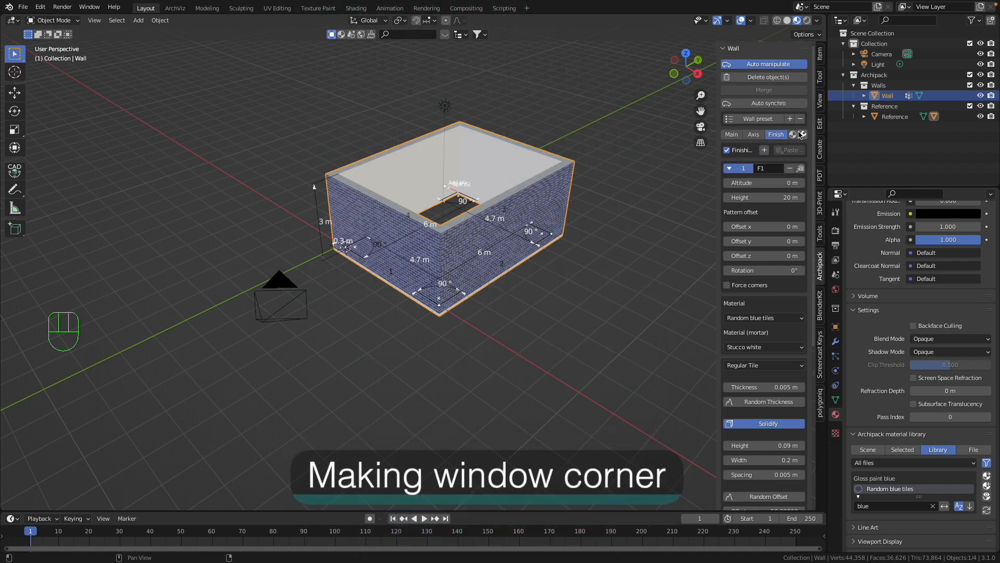
{"action": "mouse_move", "coordinate": [802, 134]}
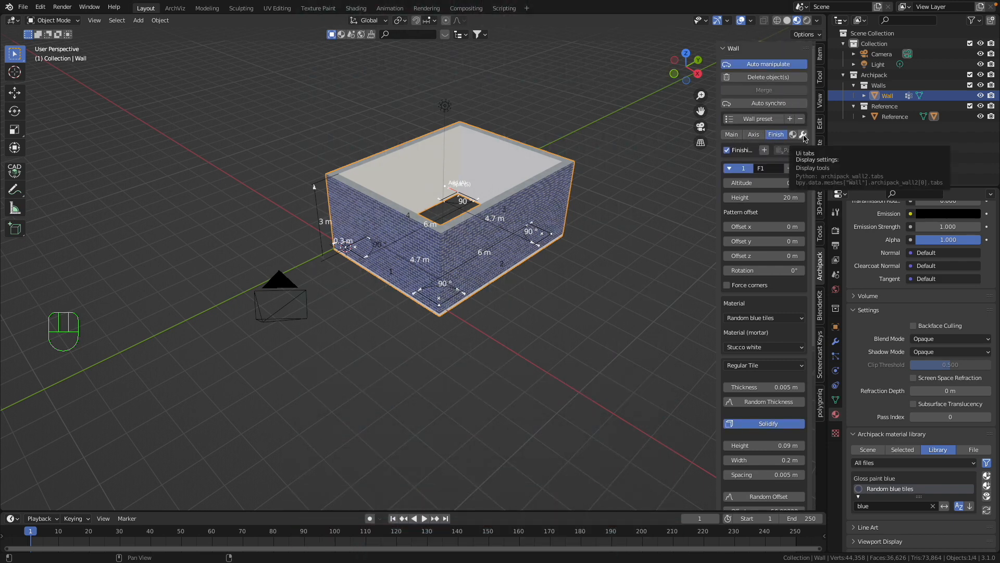
Place a 240x210 rail 3 window preset onto the tiled wall
{"action": "left_click", "coordinate": [804, 134]}
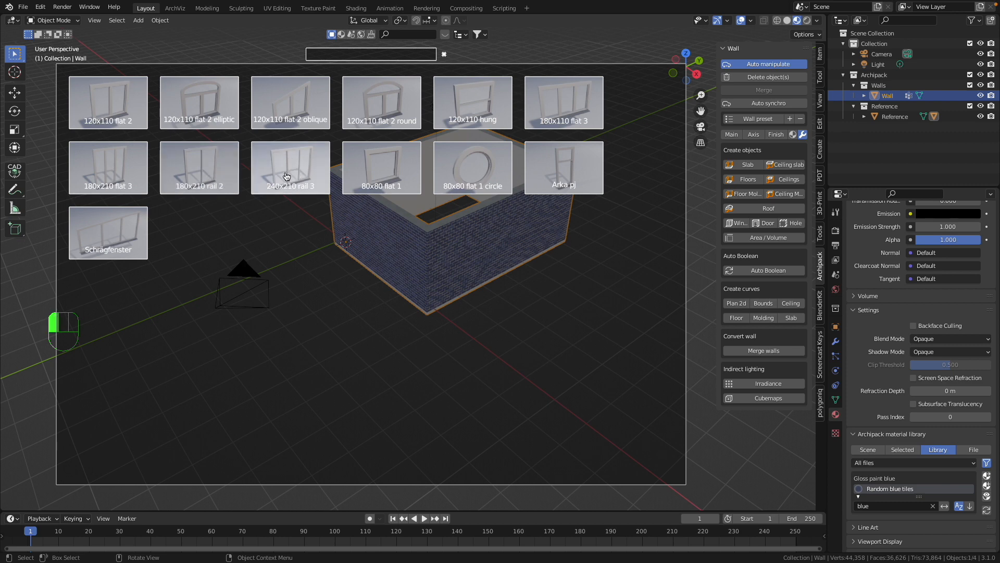
{"action": "left_click", "coordinate": [289, 172]}
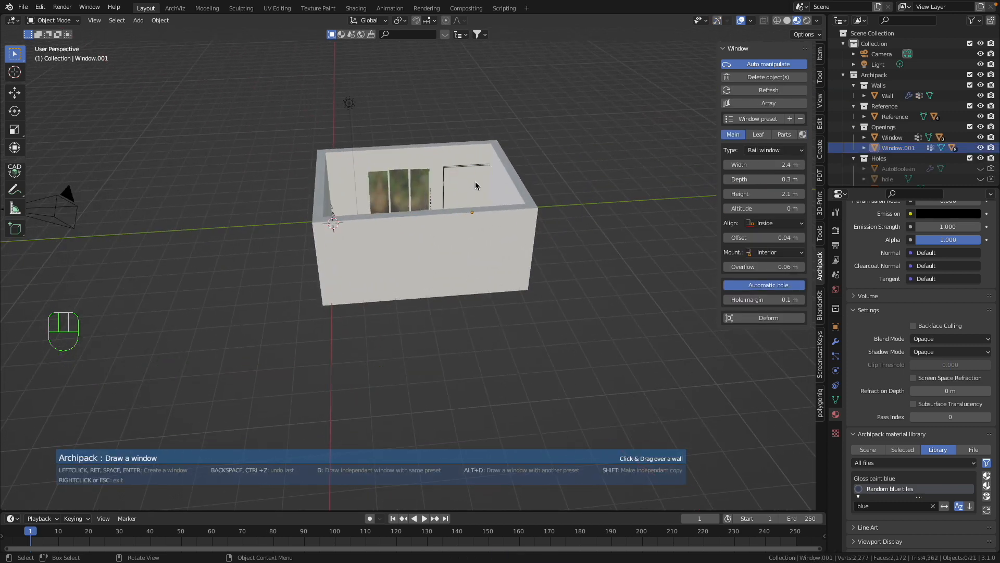
{"action": "key", "text": "Escape"}
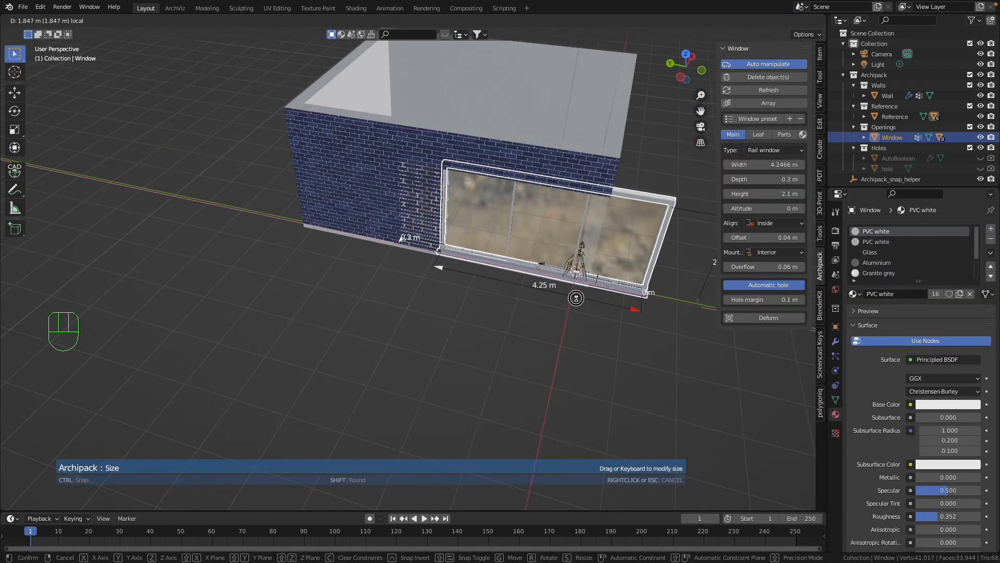
Widen the first window to about 4.25 m and size a second window on the adjacent wall
{"action": "left_click_drag", "start_coordinate": [576, 298], "coordinate": [516, 289]}
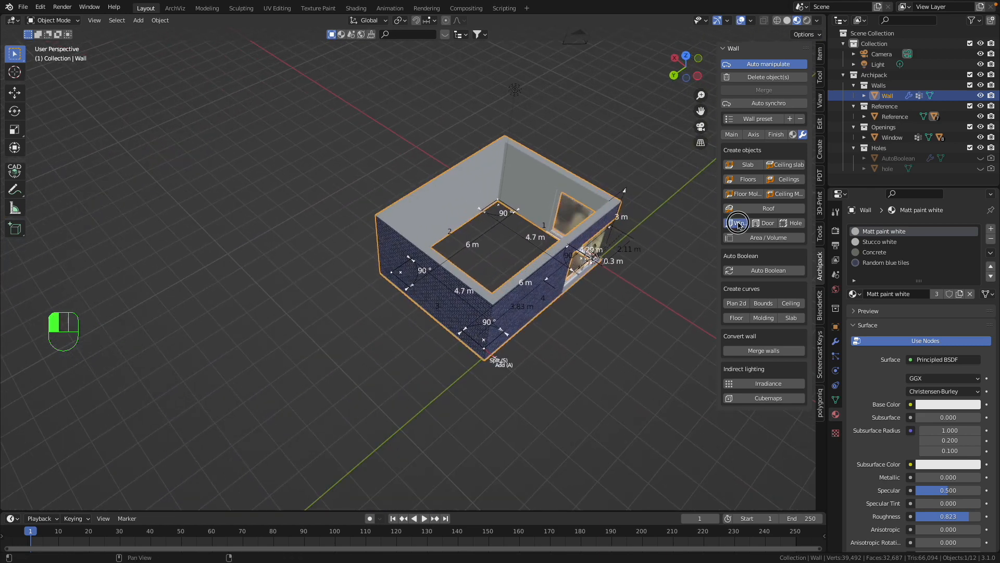
{"action": "left_click", "coordinate": [764, 222]}
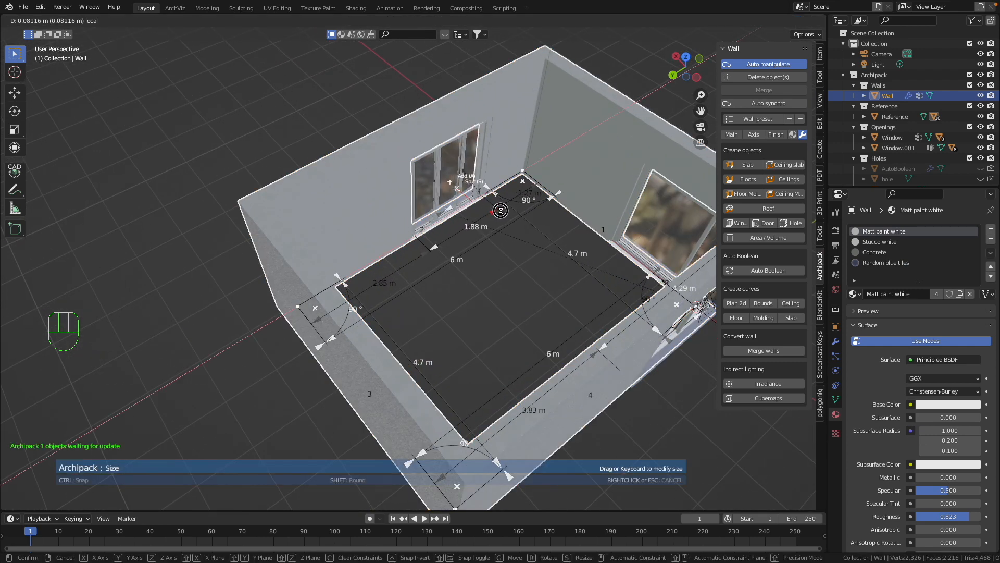
{"action": "left_click_drag", "start_coordinate": [500, 211], "coordinate": [546, 205]}
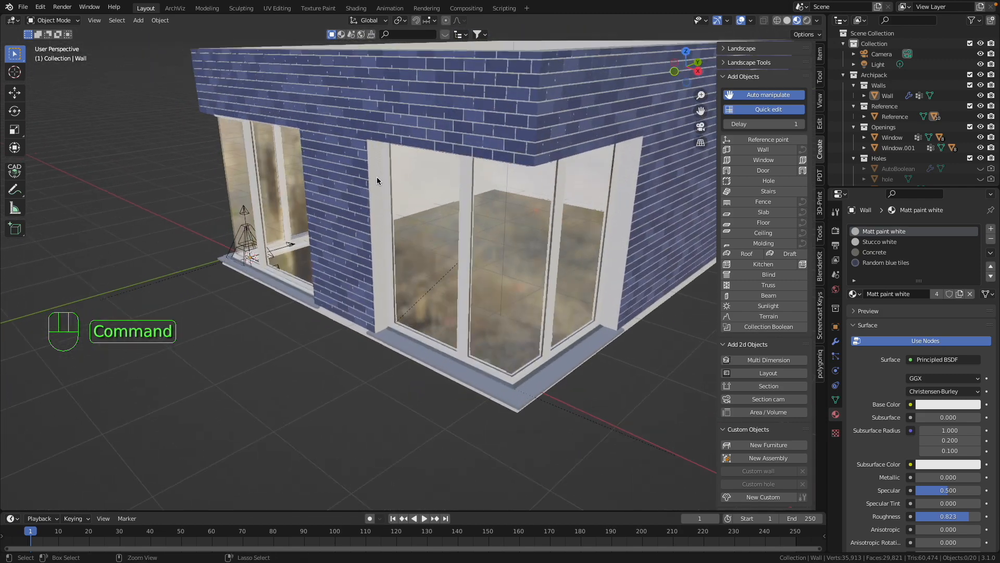
Set the wall's Out material to Random blue tiles in the Archipack materials tab
{"action": "left_click", "coordinate": [383, 191]}
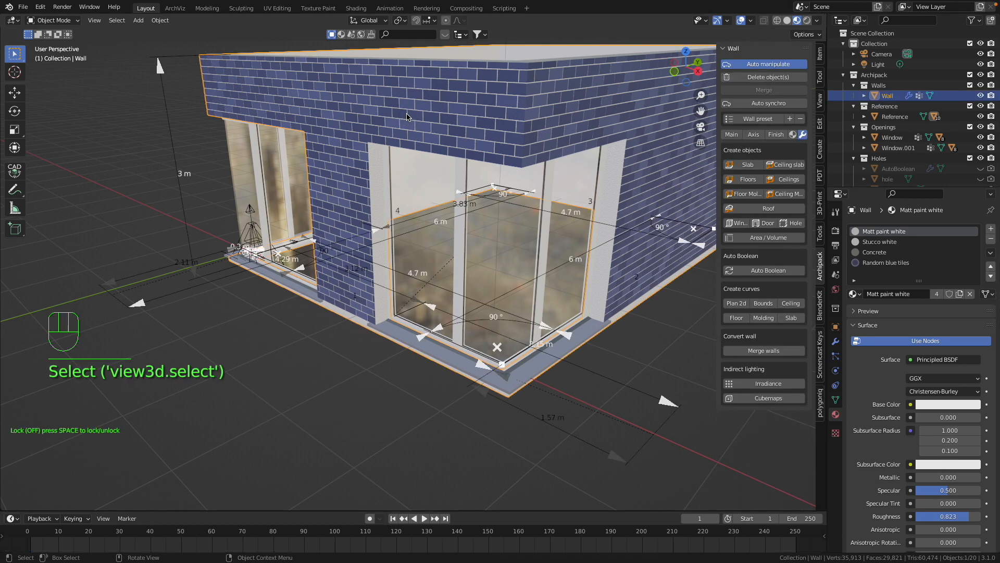
{"action": "left_click", "coordinate": [776, 134]}
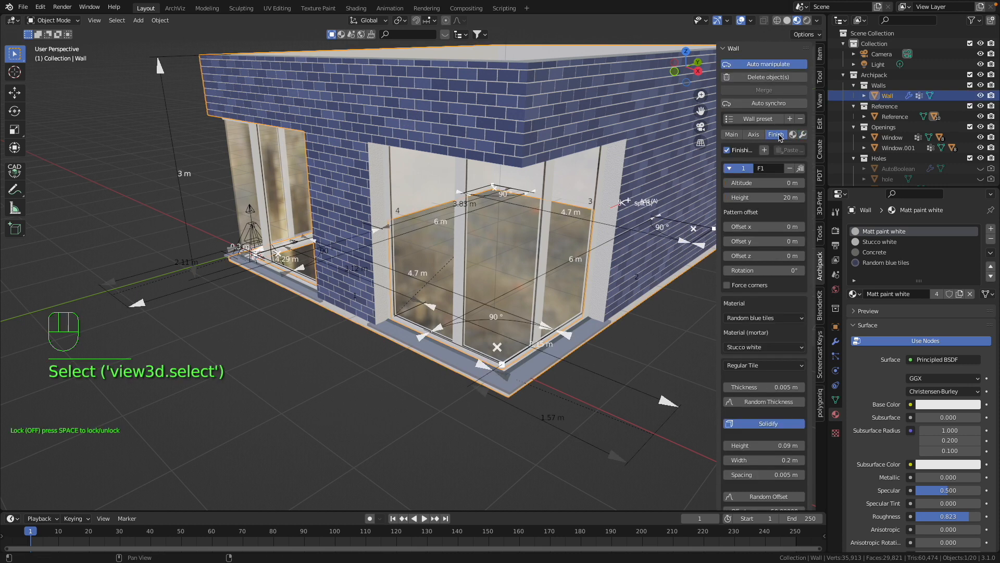
{"action": "left_click", "coordinate": [776, 134]}
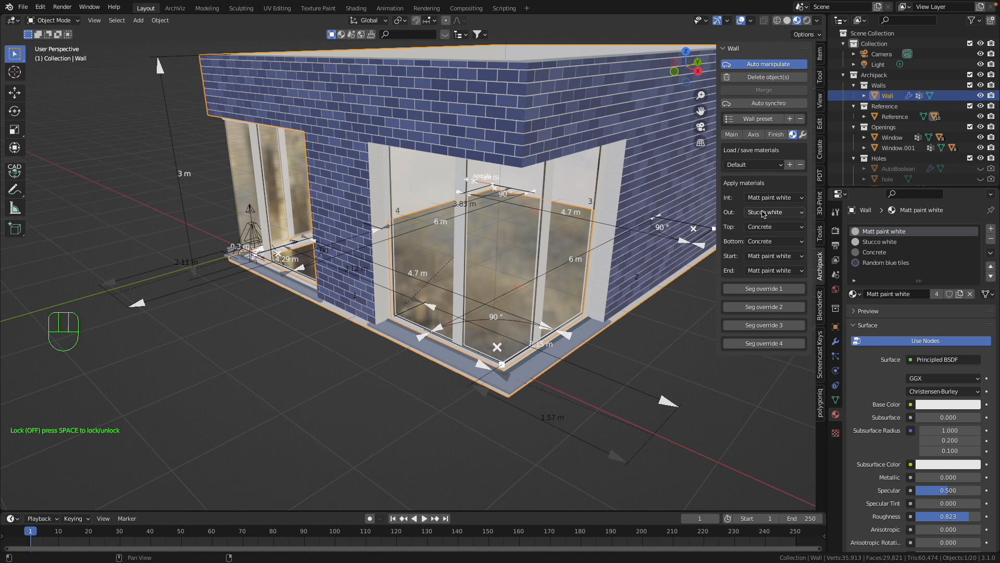
{"action": "left_click", "coordinate": [772, 212]}
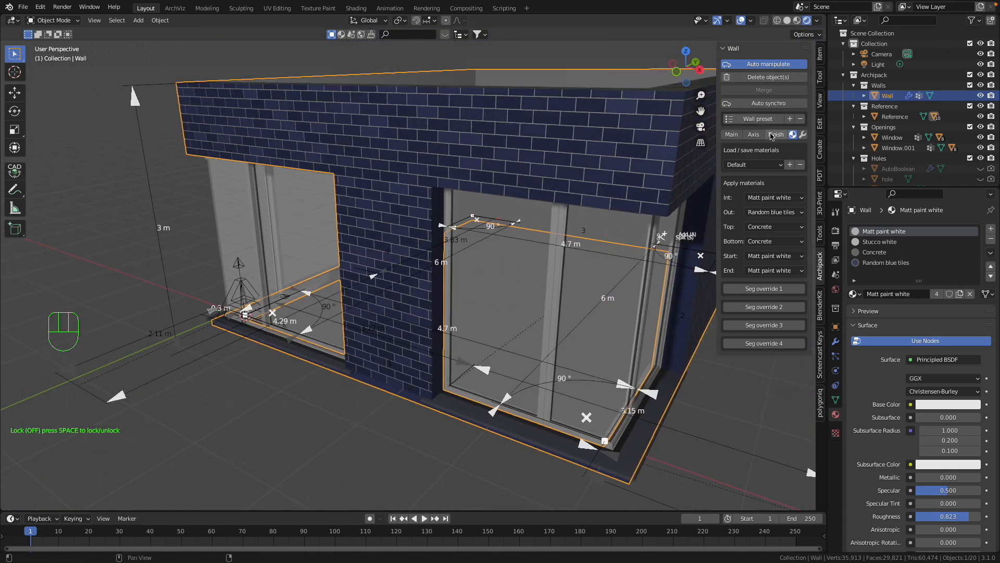
{"action": "left_click", "coordinate": [776, 134]}
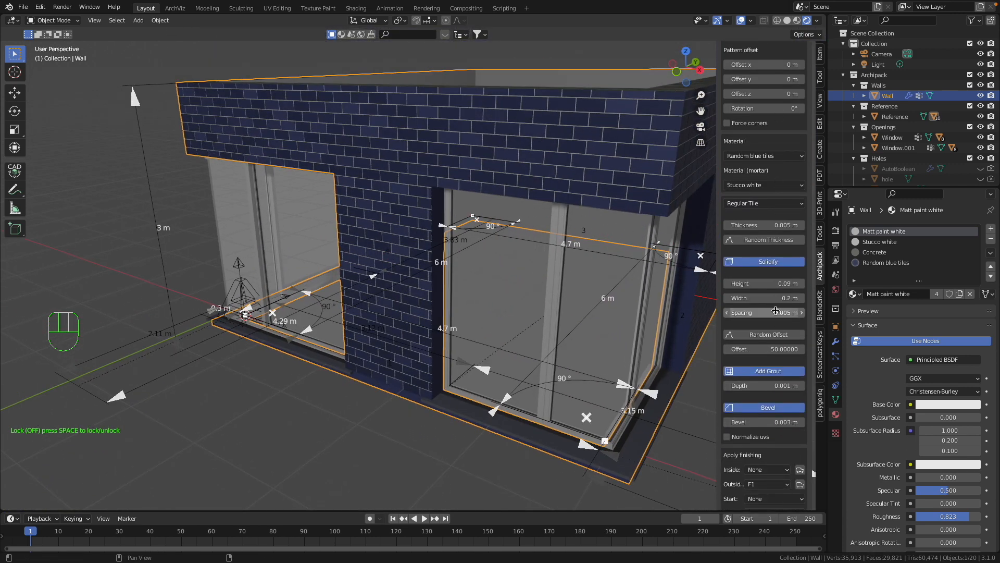